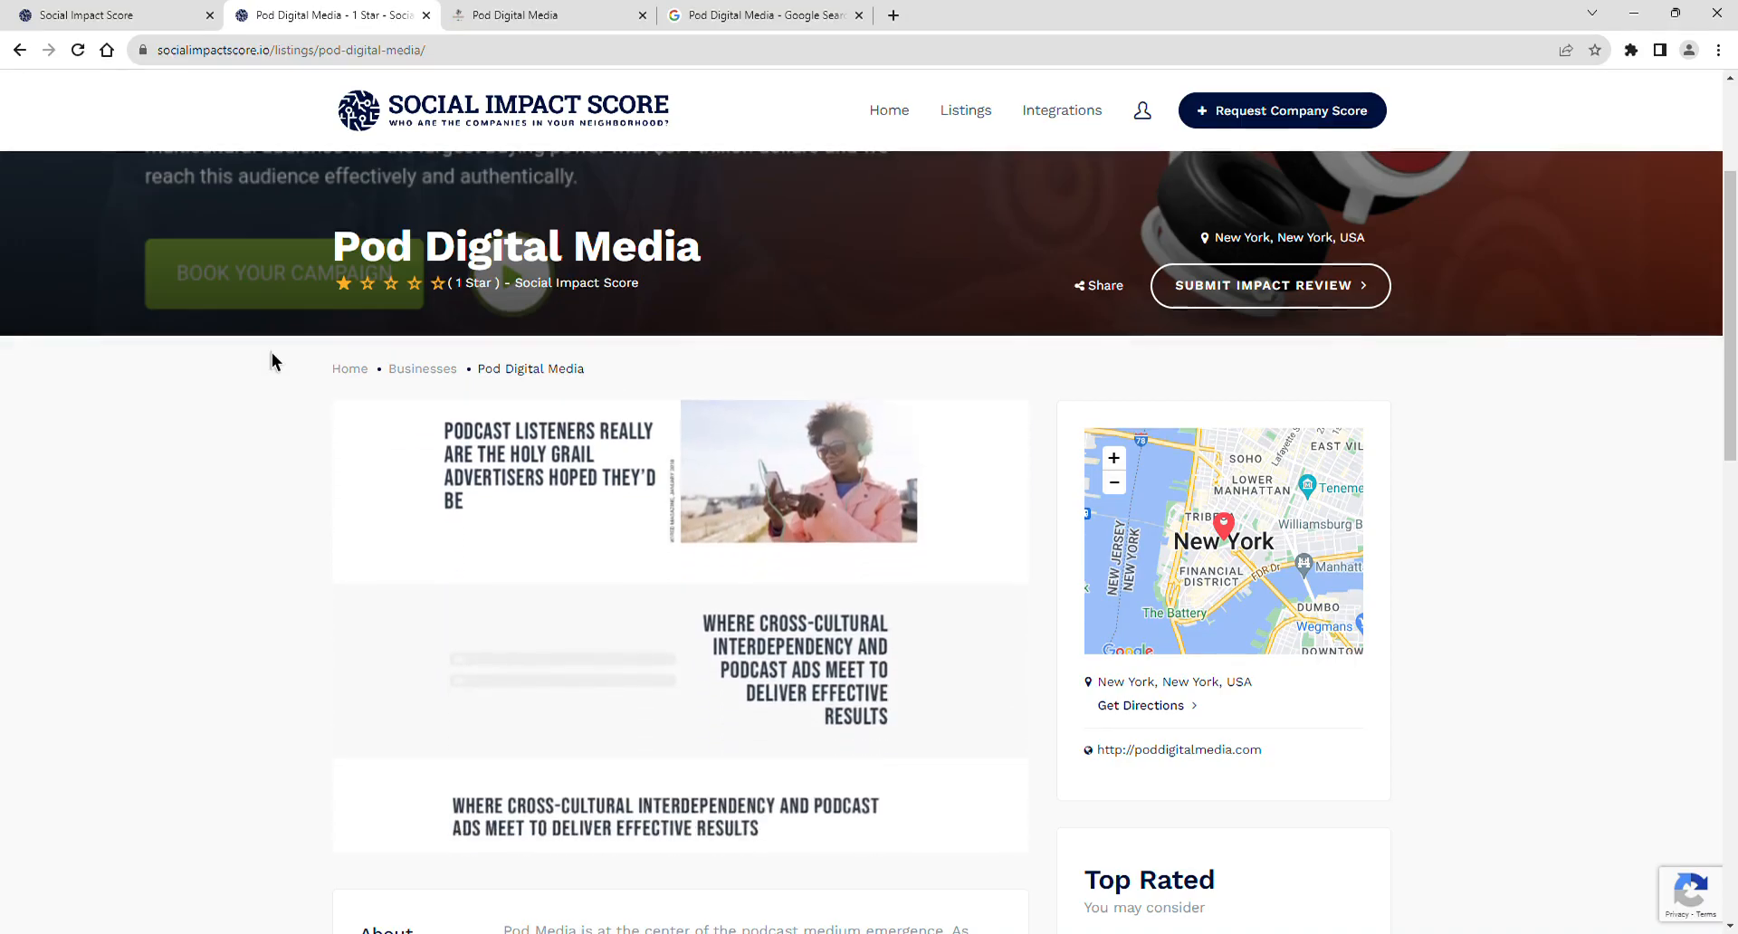
Step: Scroll down through the Pod Digital Media listing preview
{"action": "scroll", "scroll_direction": "down", "scroll_amount": 3}
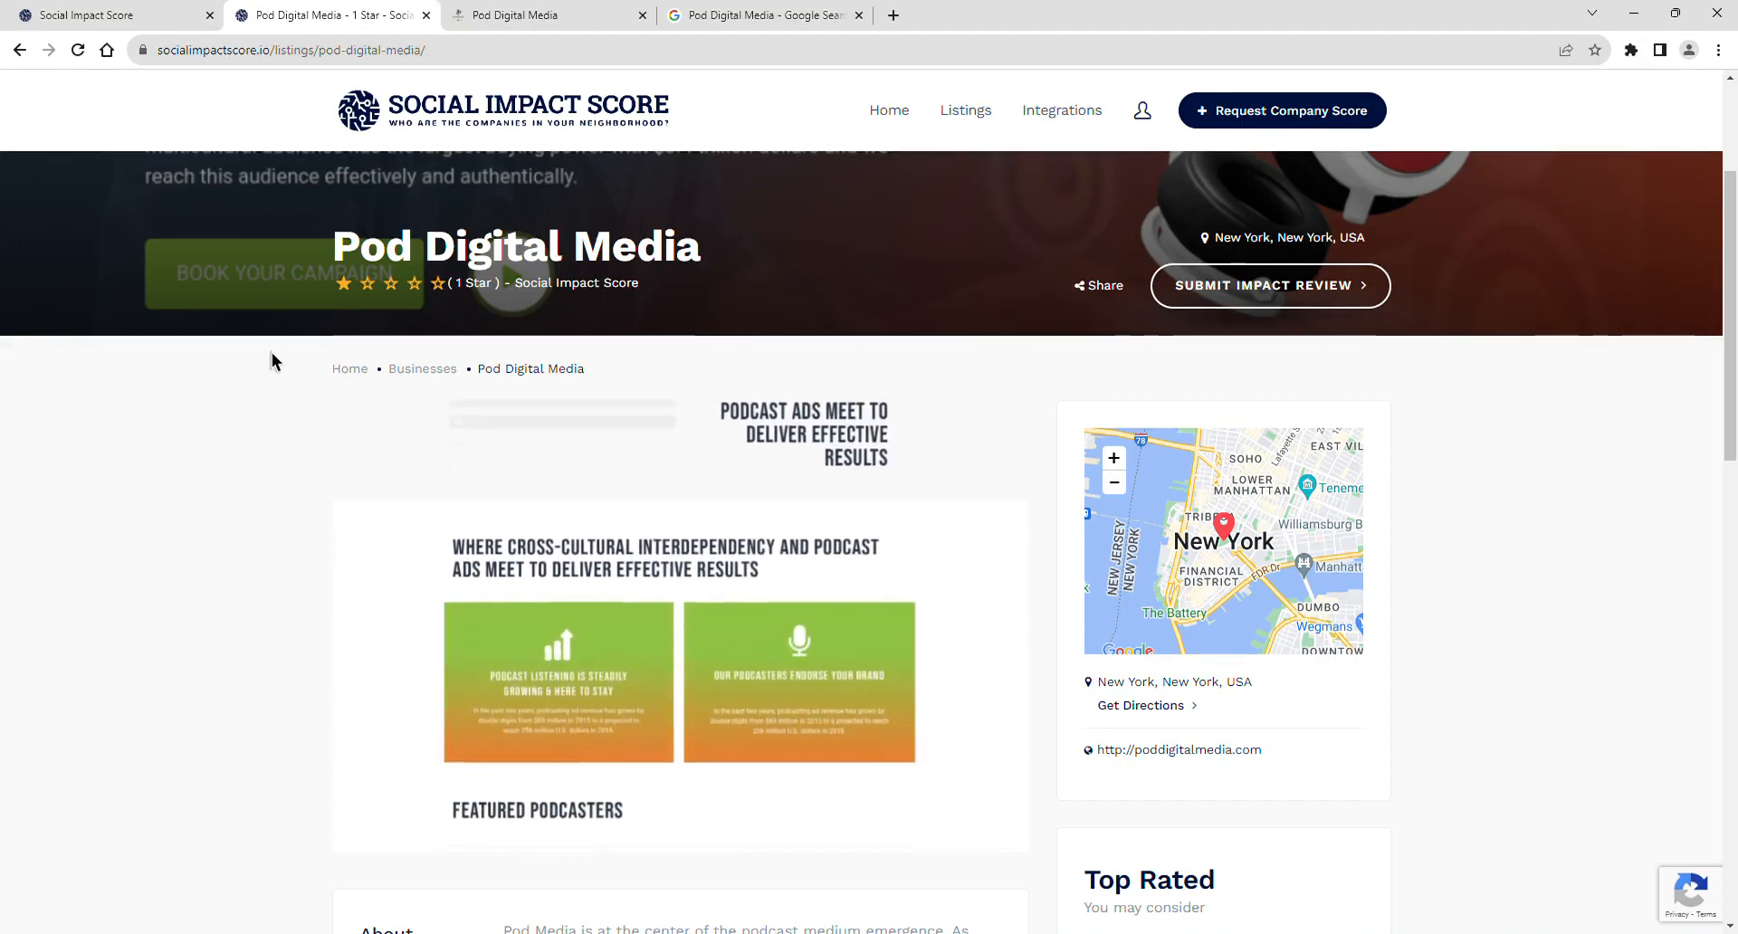
{"action": "scroll", "scroll_direction": "down", "scroll_amount": 3}
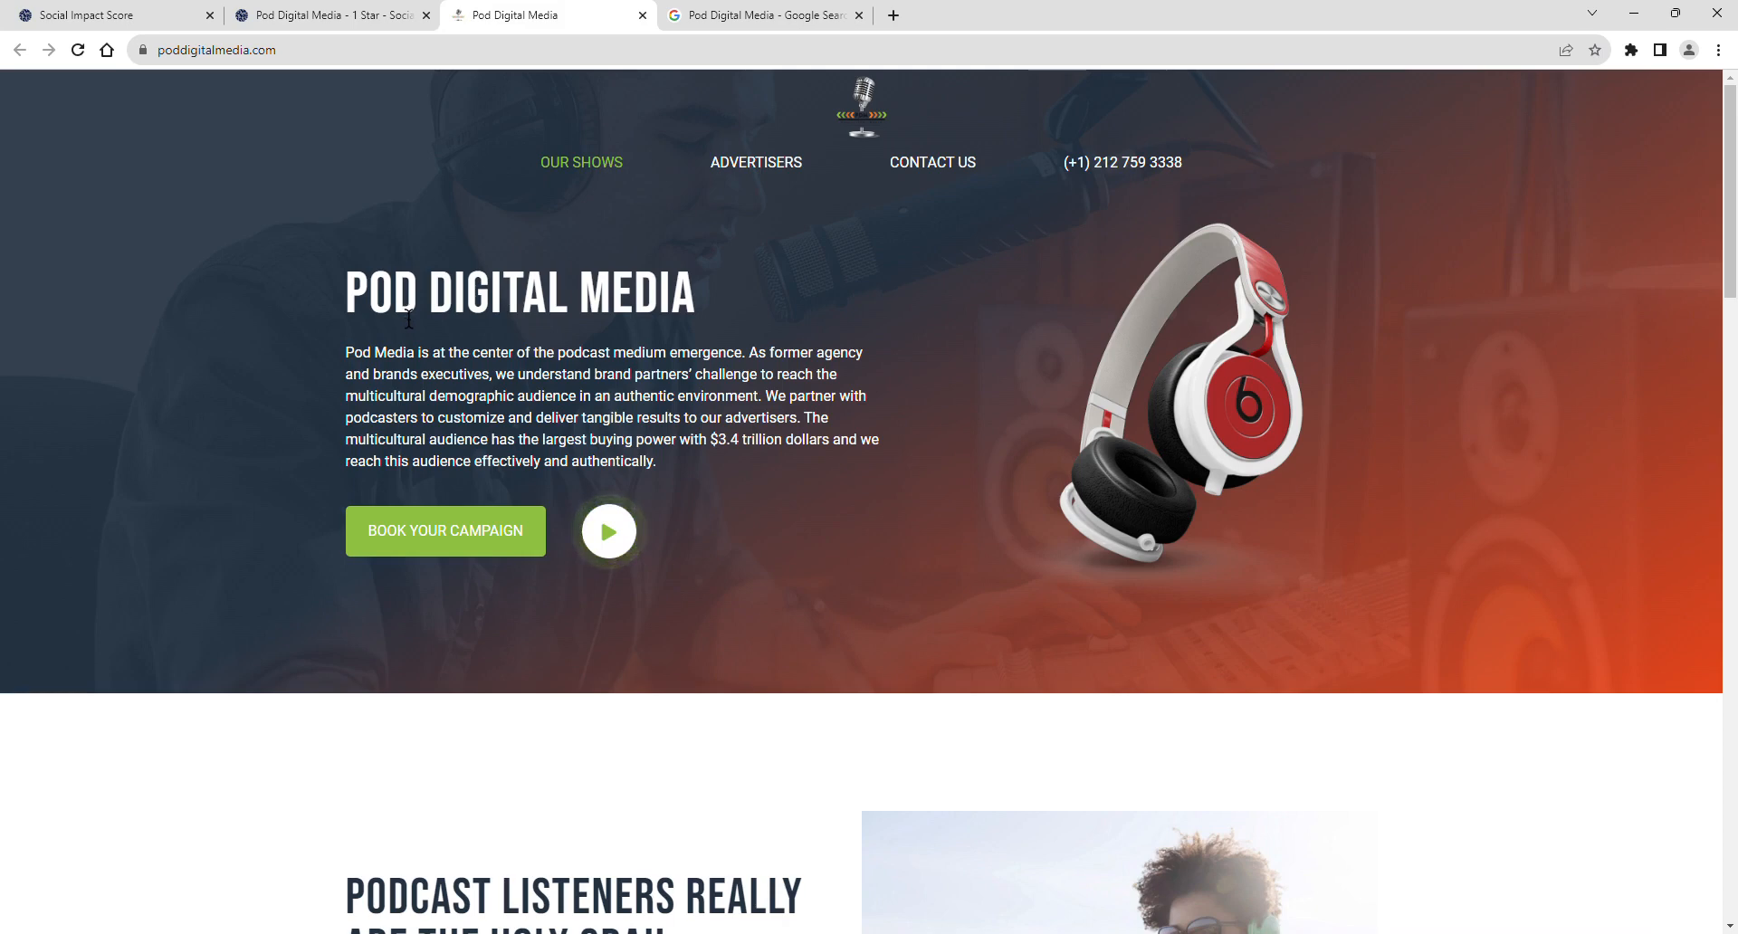
Step: Return to the Pod Digital Media listing and view its About, Community Sentiment and CSR sections
{"action": "left_click", "coordinate": [330, 15]}
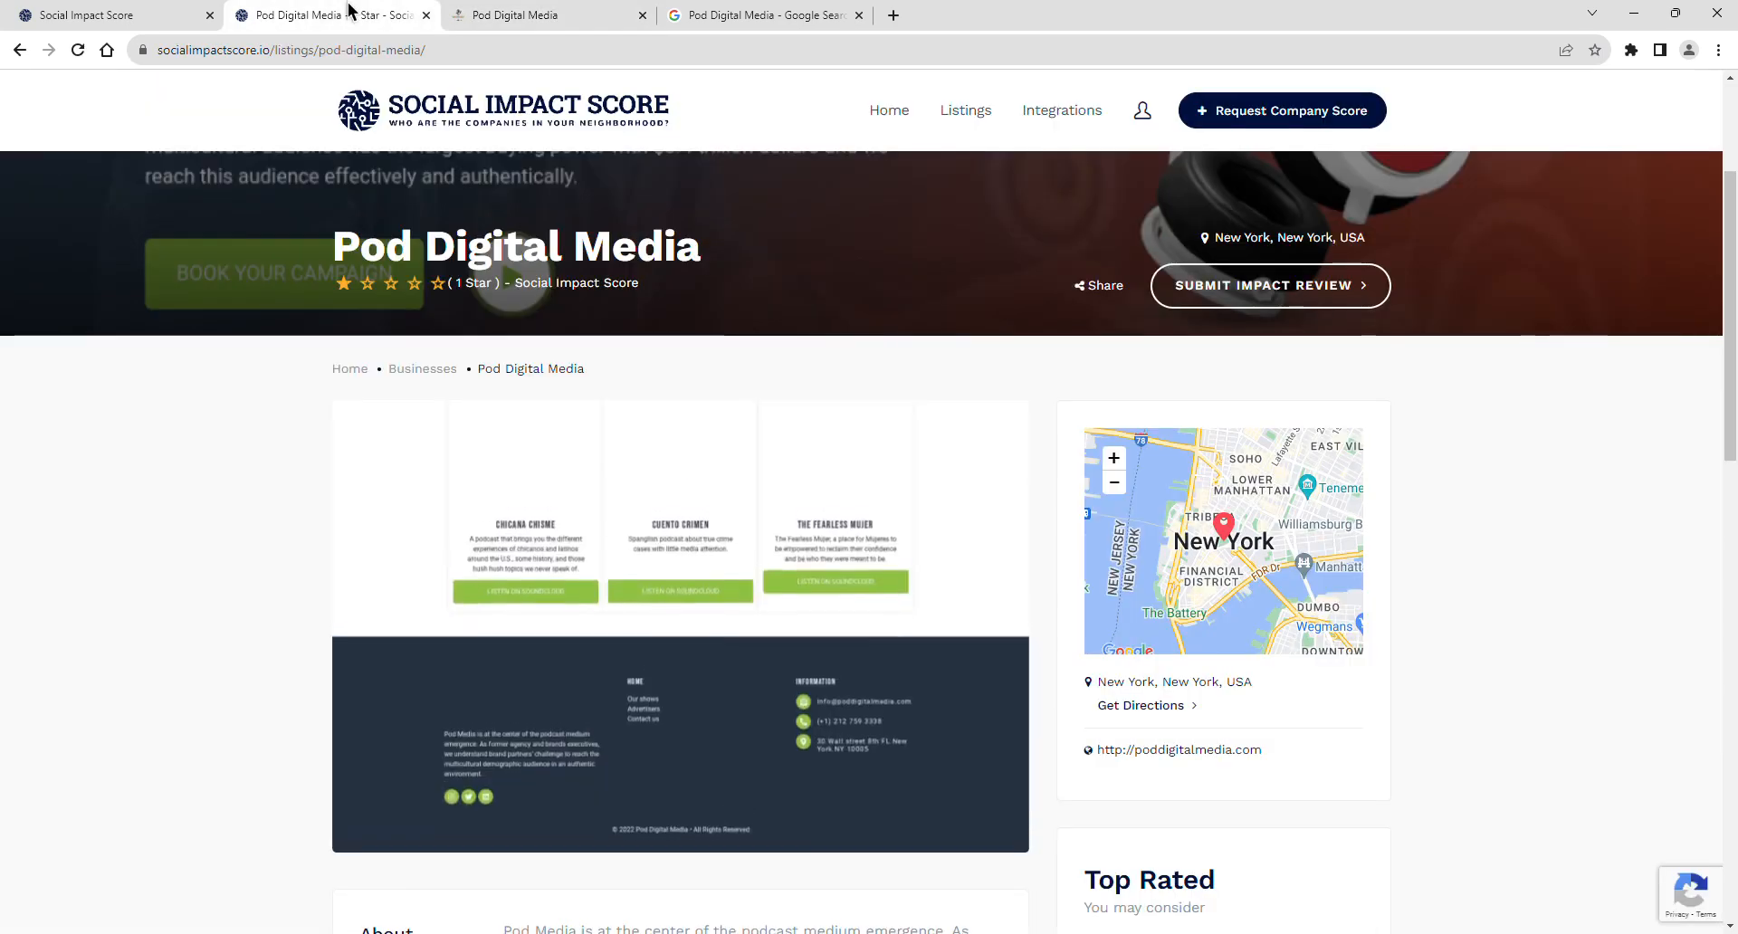
{"action": "scroll", "scroll_direction": "down", "scroll_amount": 3}
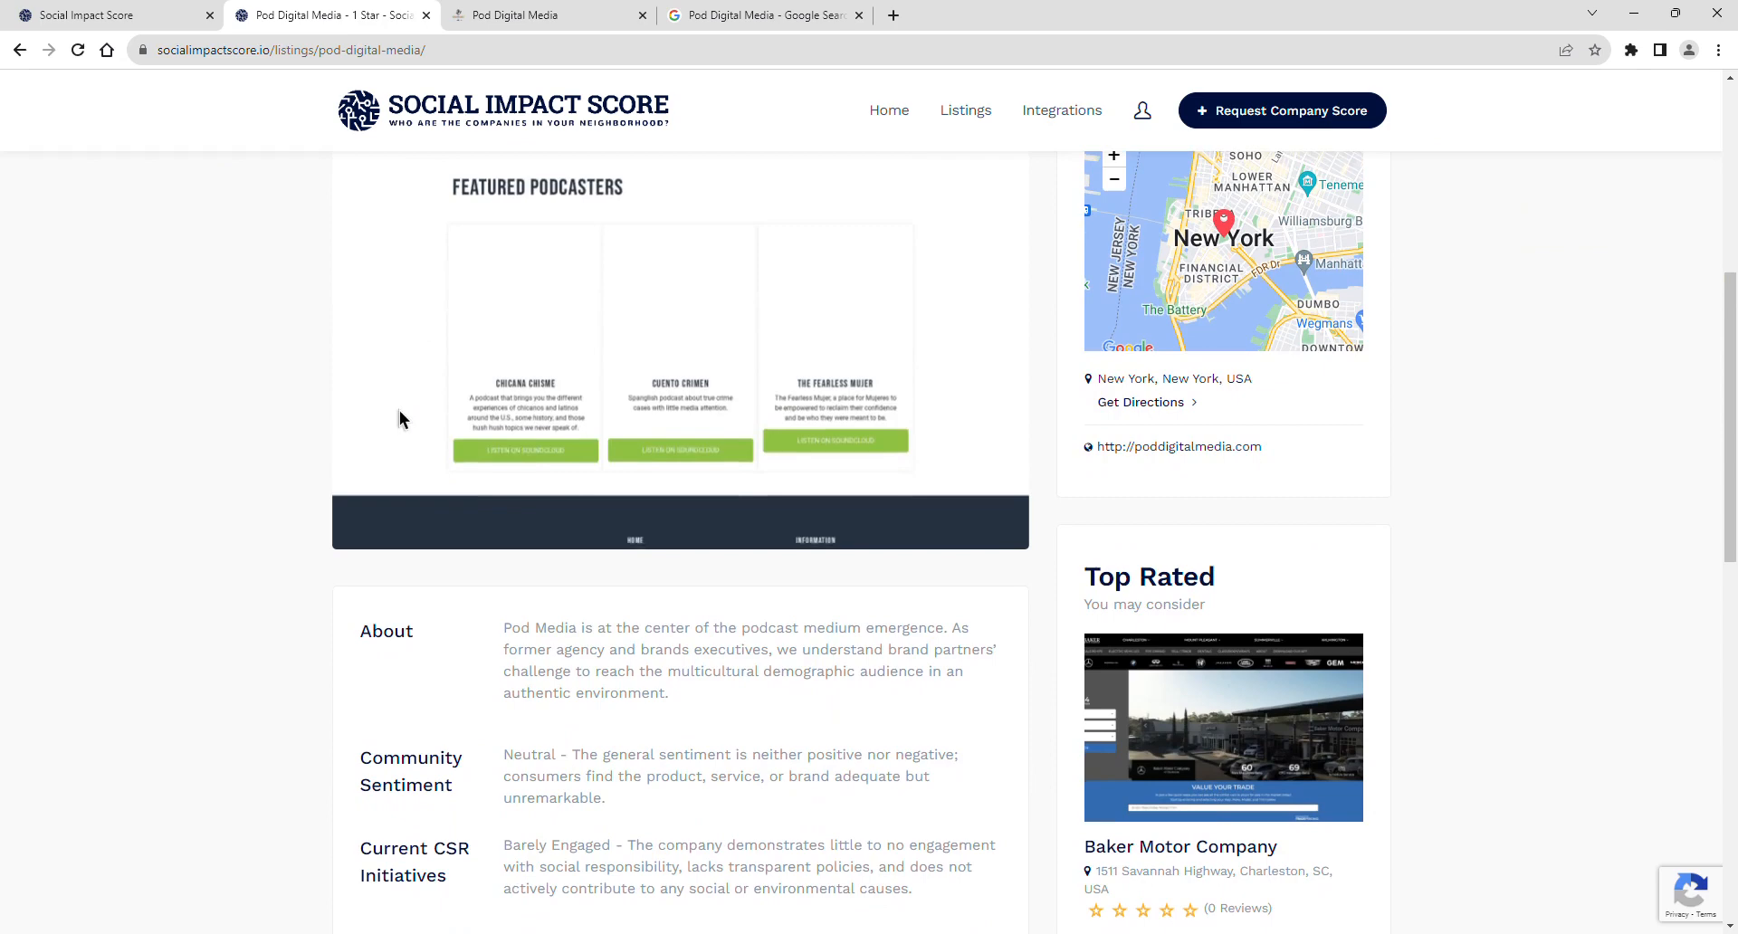
{"action": "scroll", "scroll_direction": "up", "scroll_amount": 3}
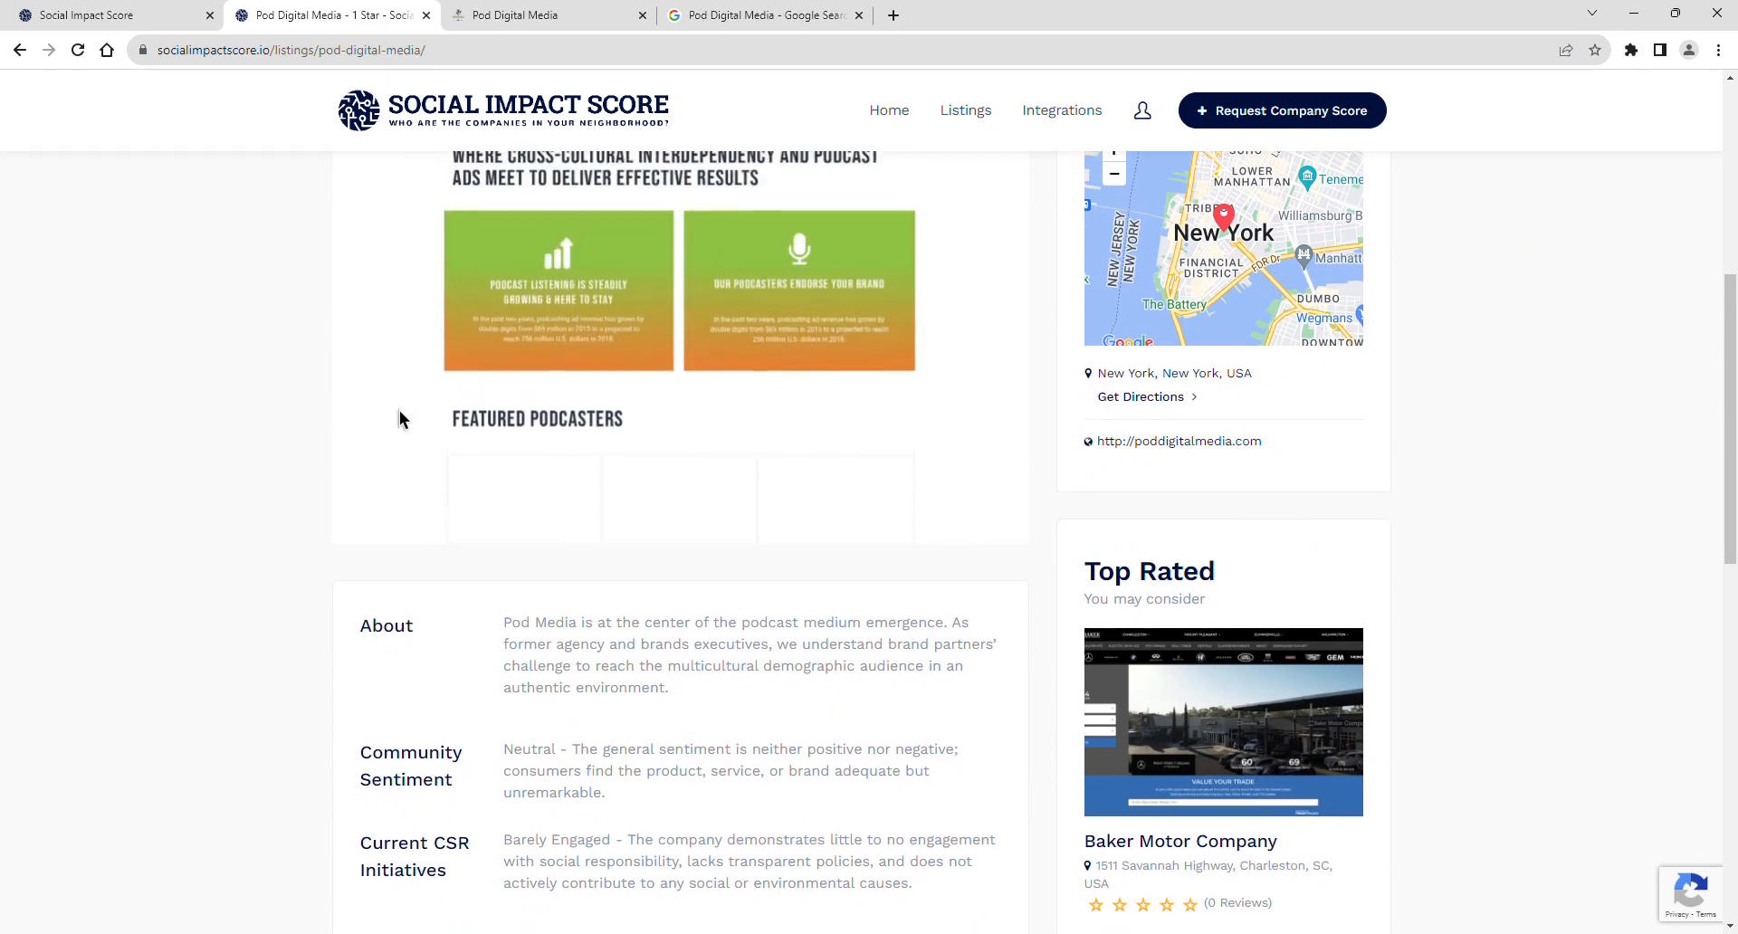
{"action": "scroll", "scroll_direction": "up", "scroll_amount": 3}
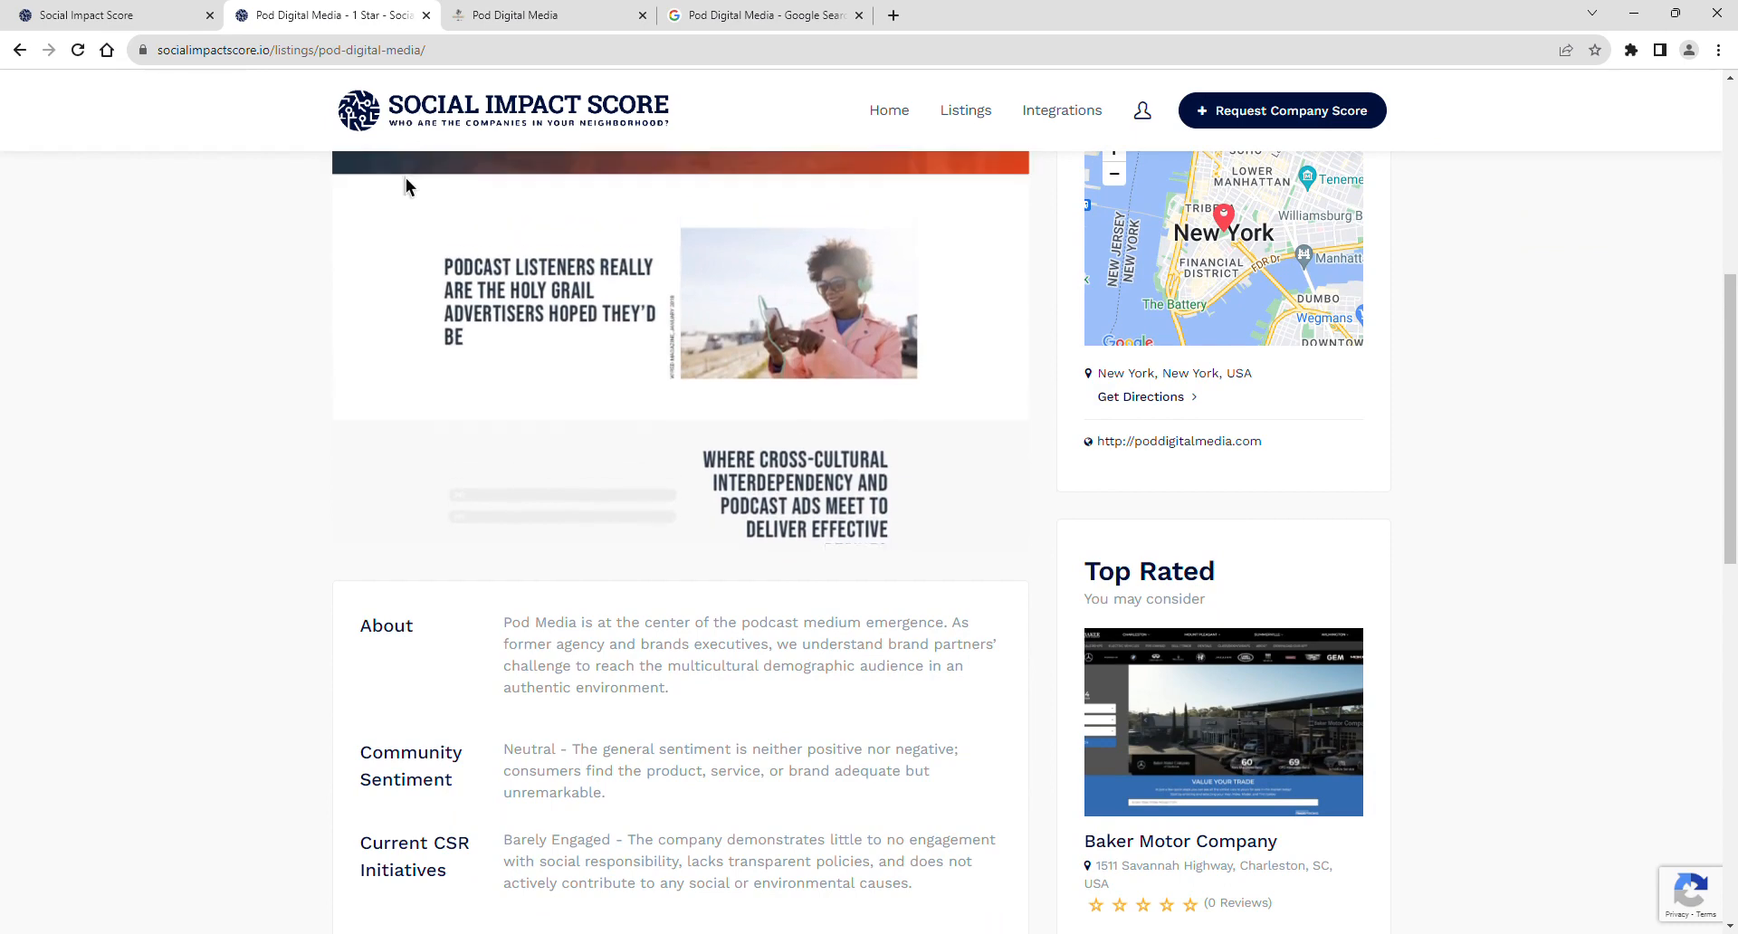
{"action": "left_click", "coordinate": [762, 15]}
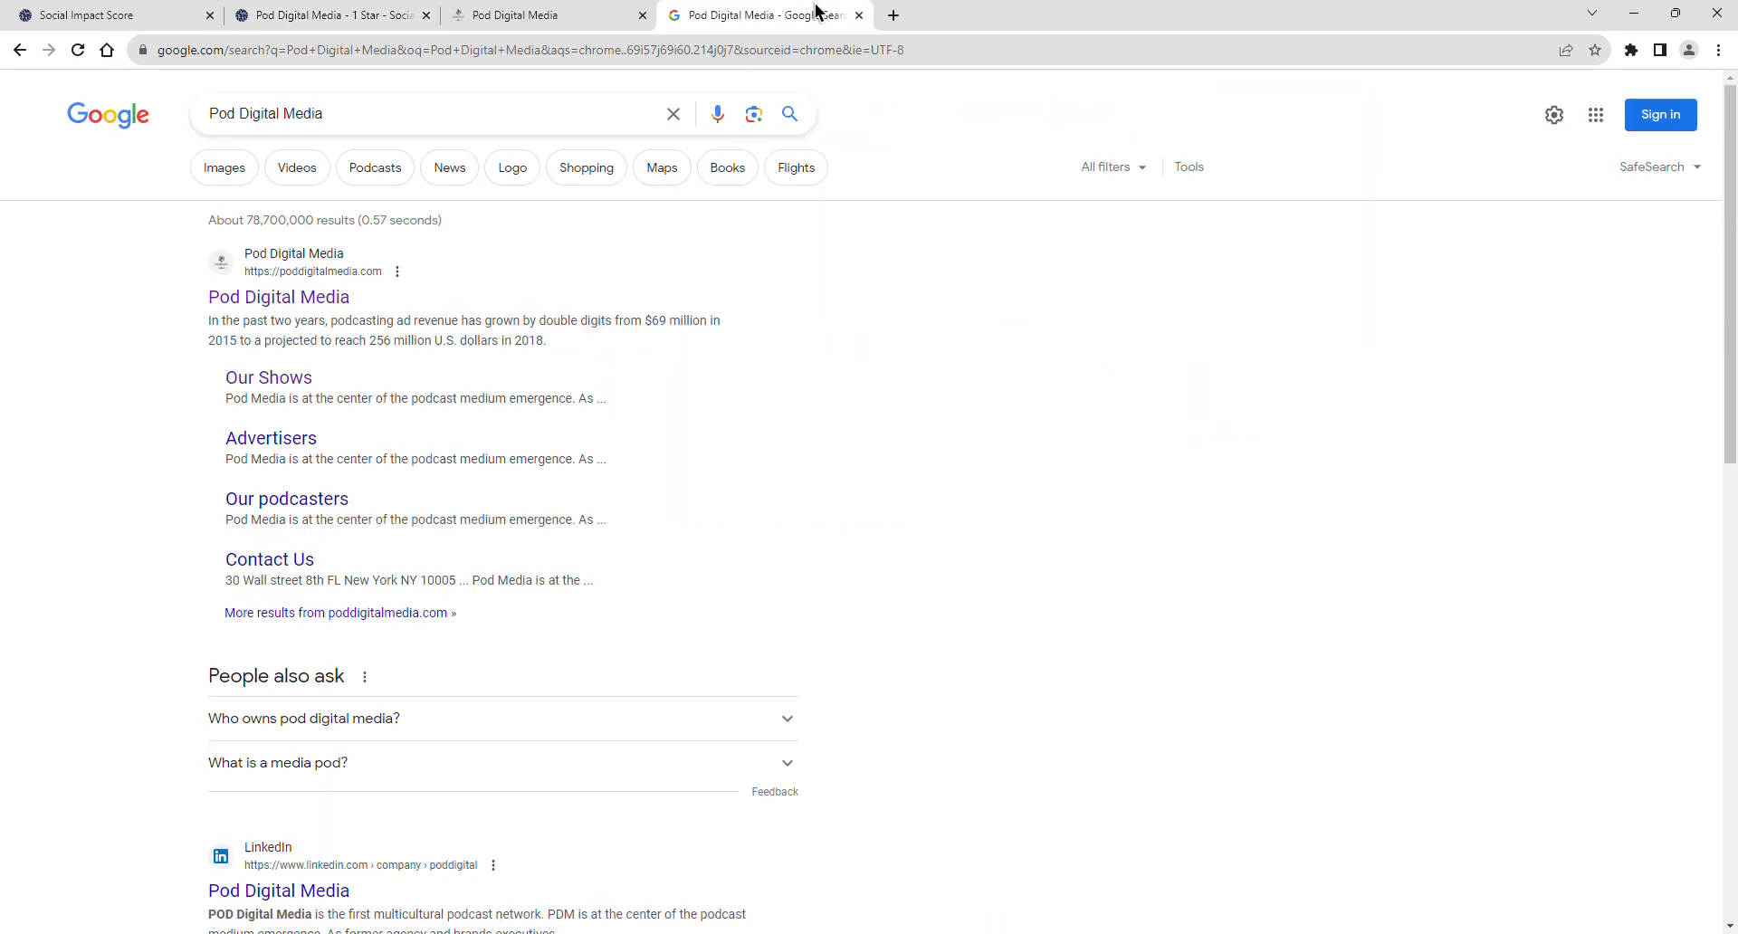
{"action": "scroll", "scroll_direction": "down", "scroll_amount": 3}
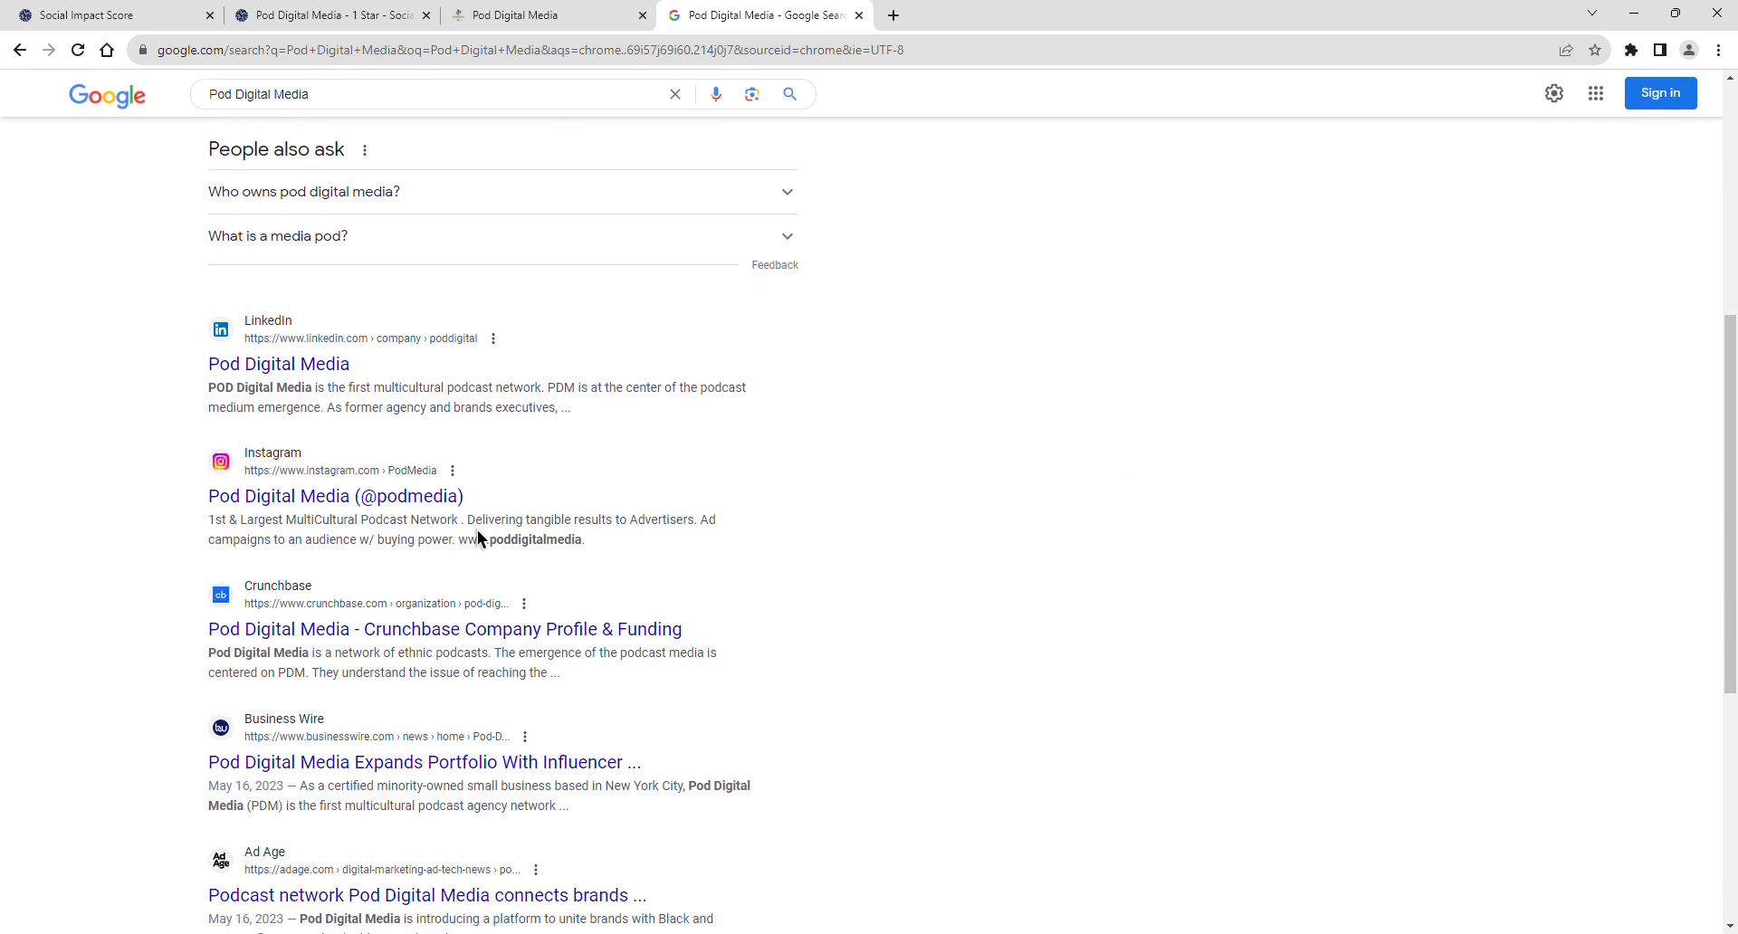
{"action": "left_click", "coordinate": [330, 14]}
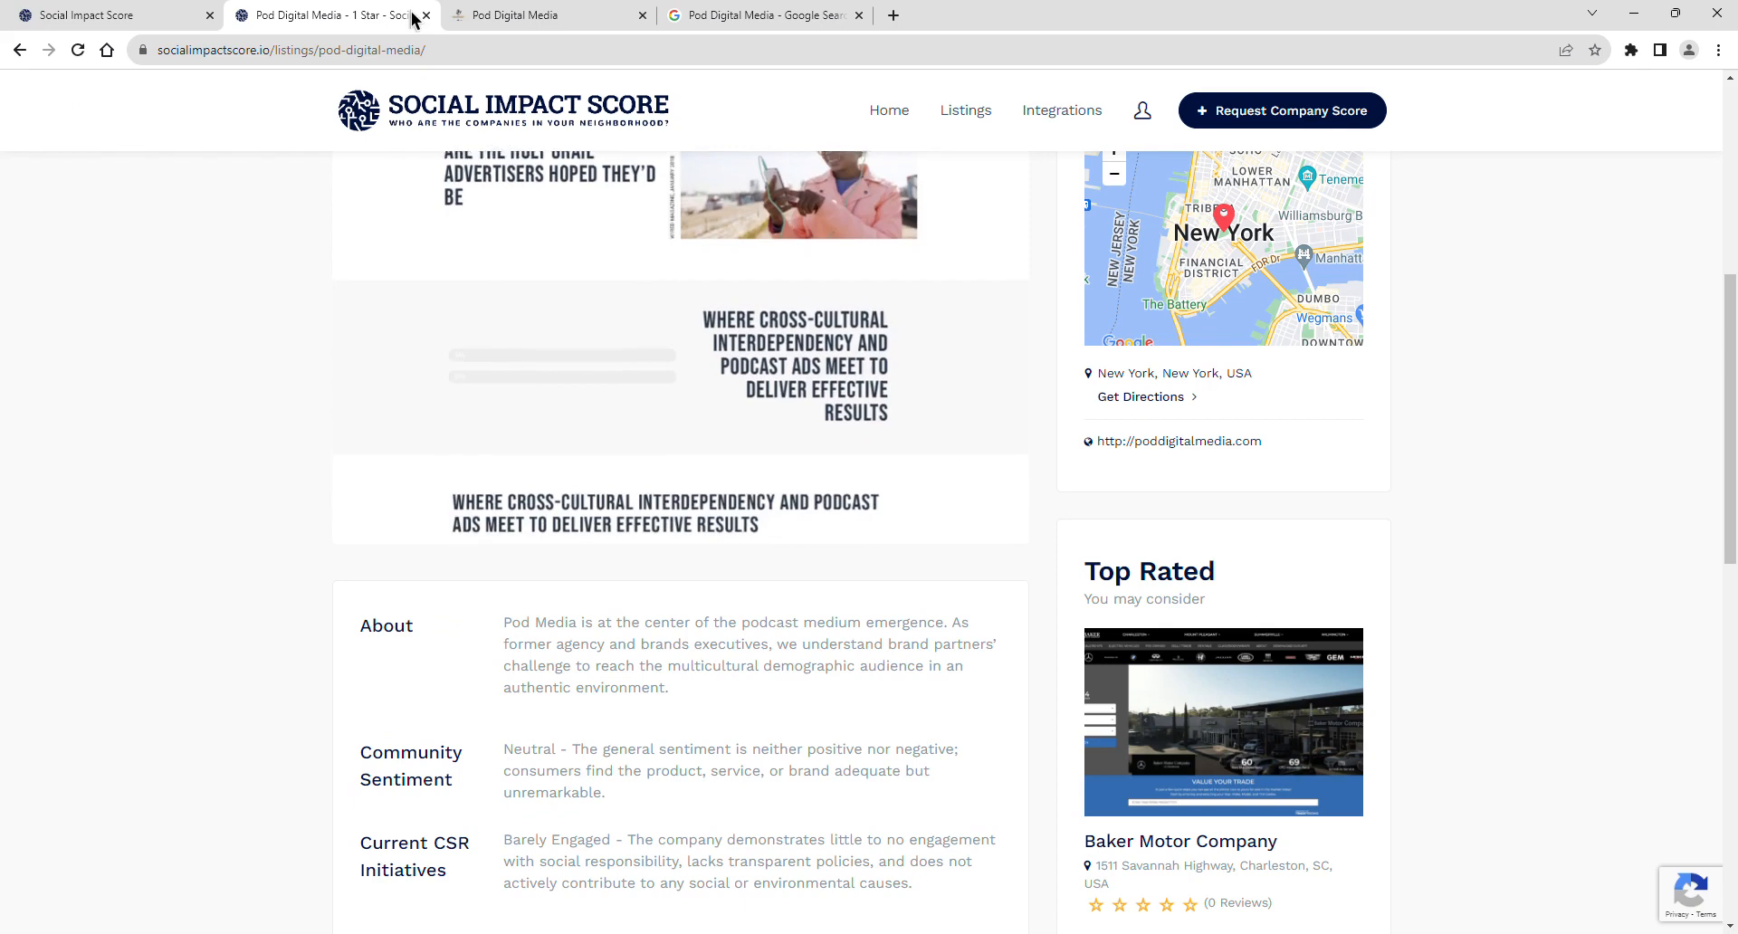
{"action": "scroll", "scroll_direction": "down", "scroll_amount": 3}
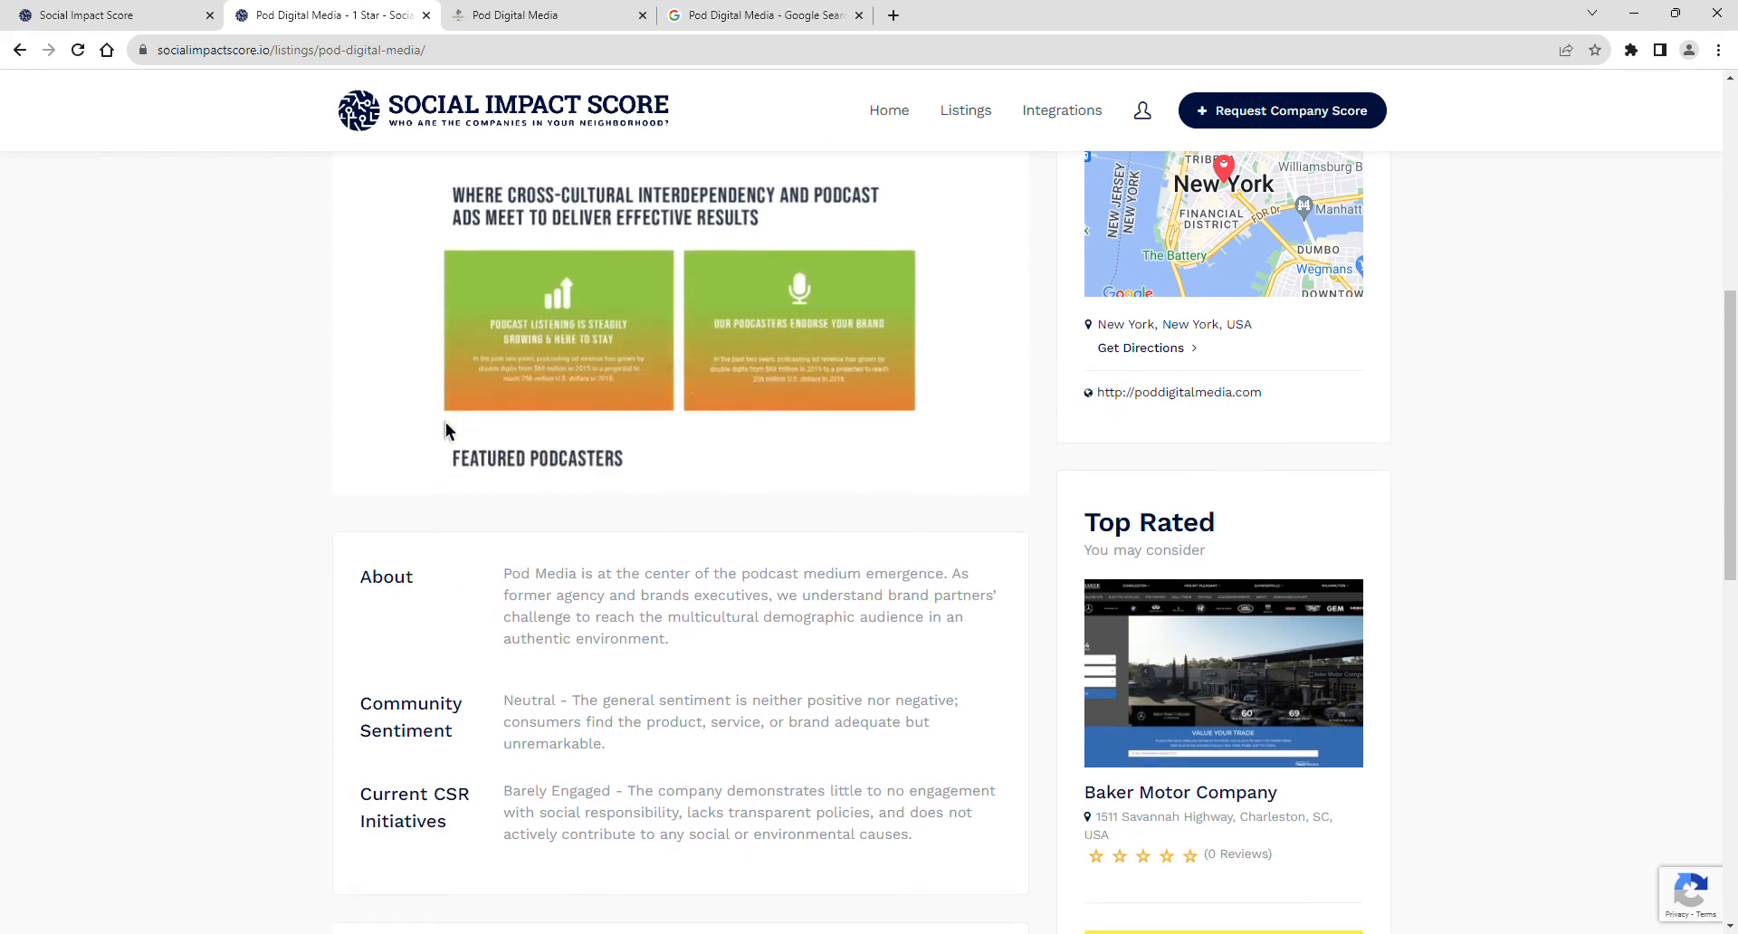
{"action": "scroll", "scroll_direction": "down", "scroll_amount": 3}
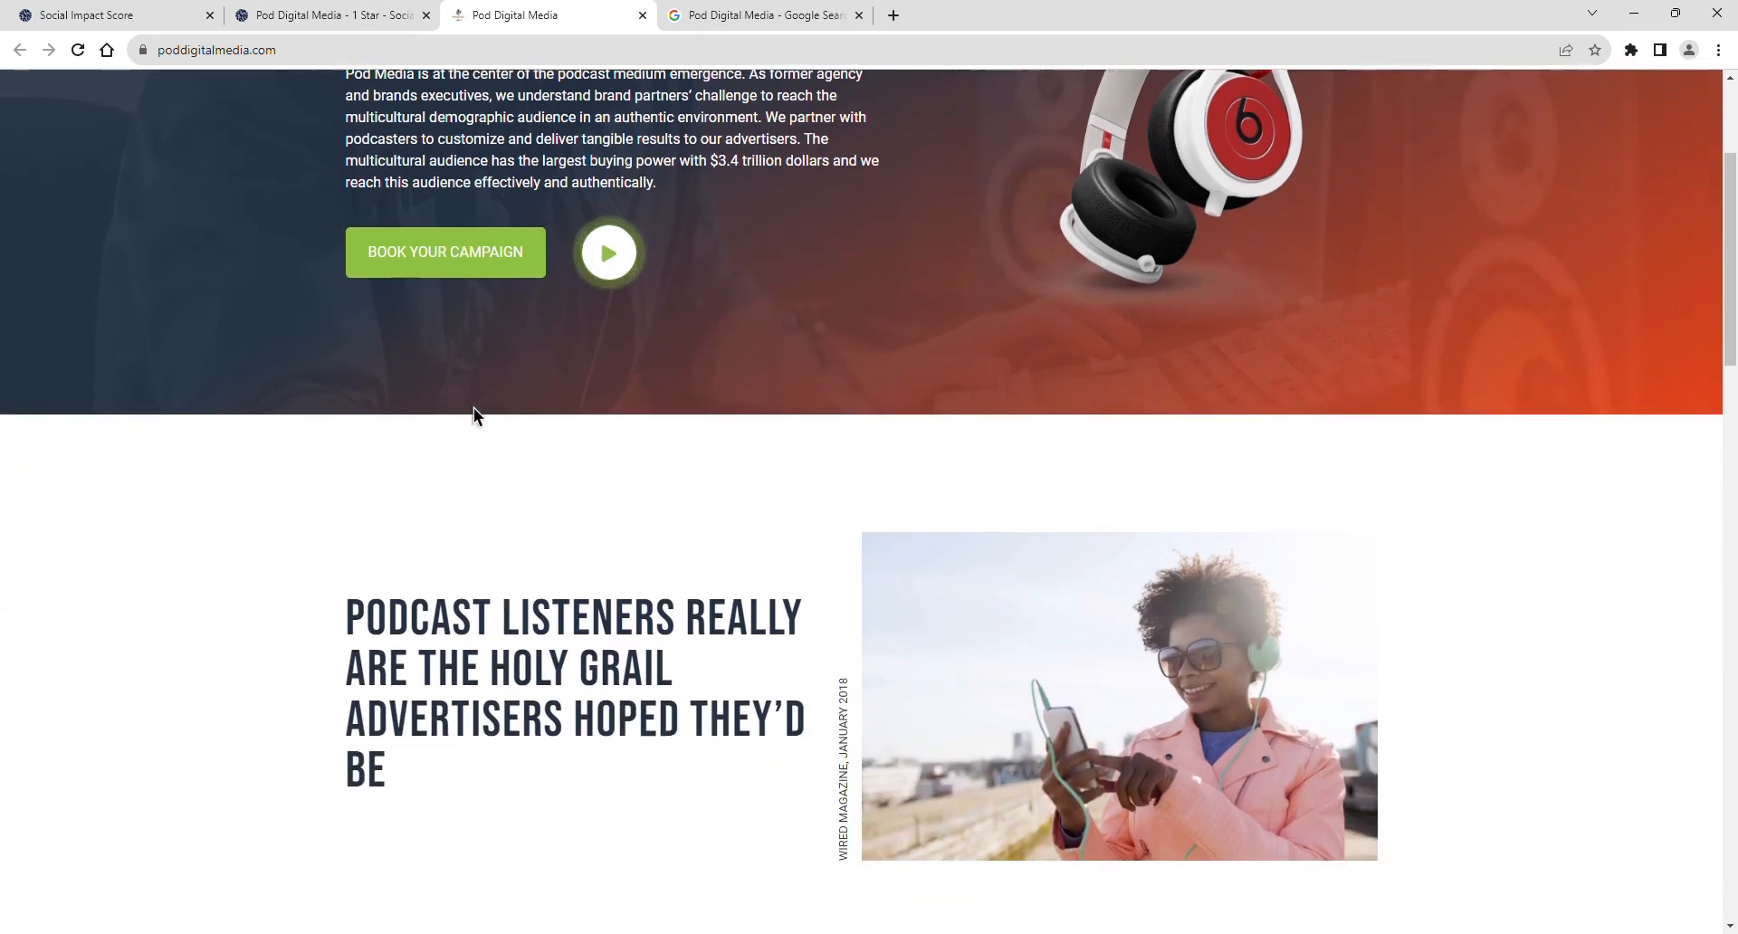
Step: Scroll the poddigitalmedia.com home page past the cross-cultural podcast ads to Featured Podcasters
{"action": "scroll", "scroll_direction": "down", "scroll_amount": 3}
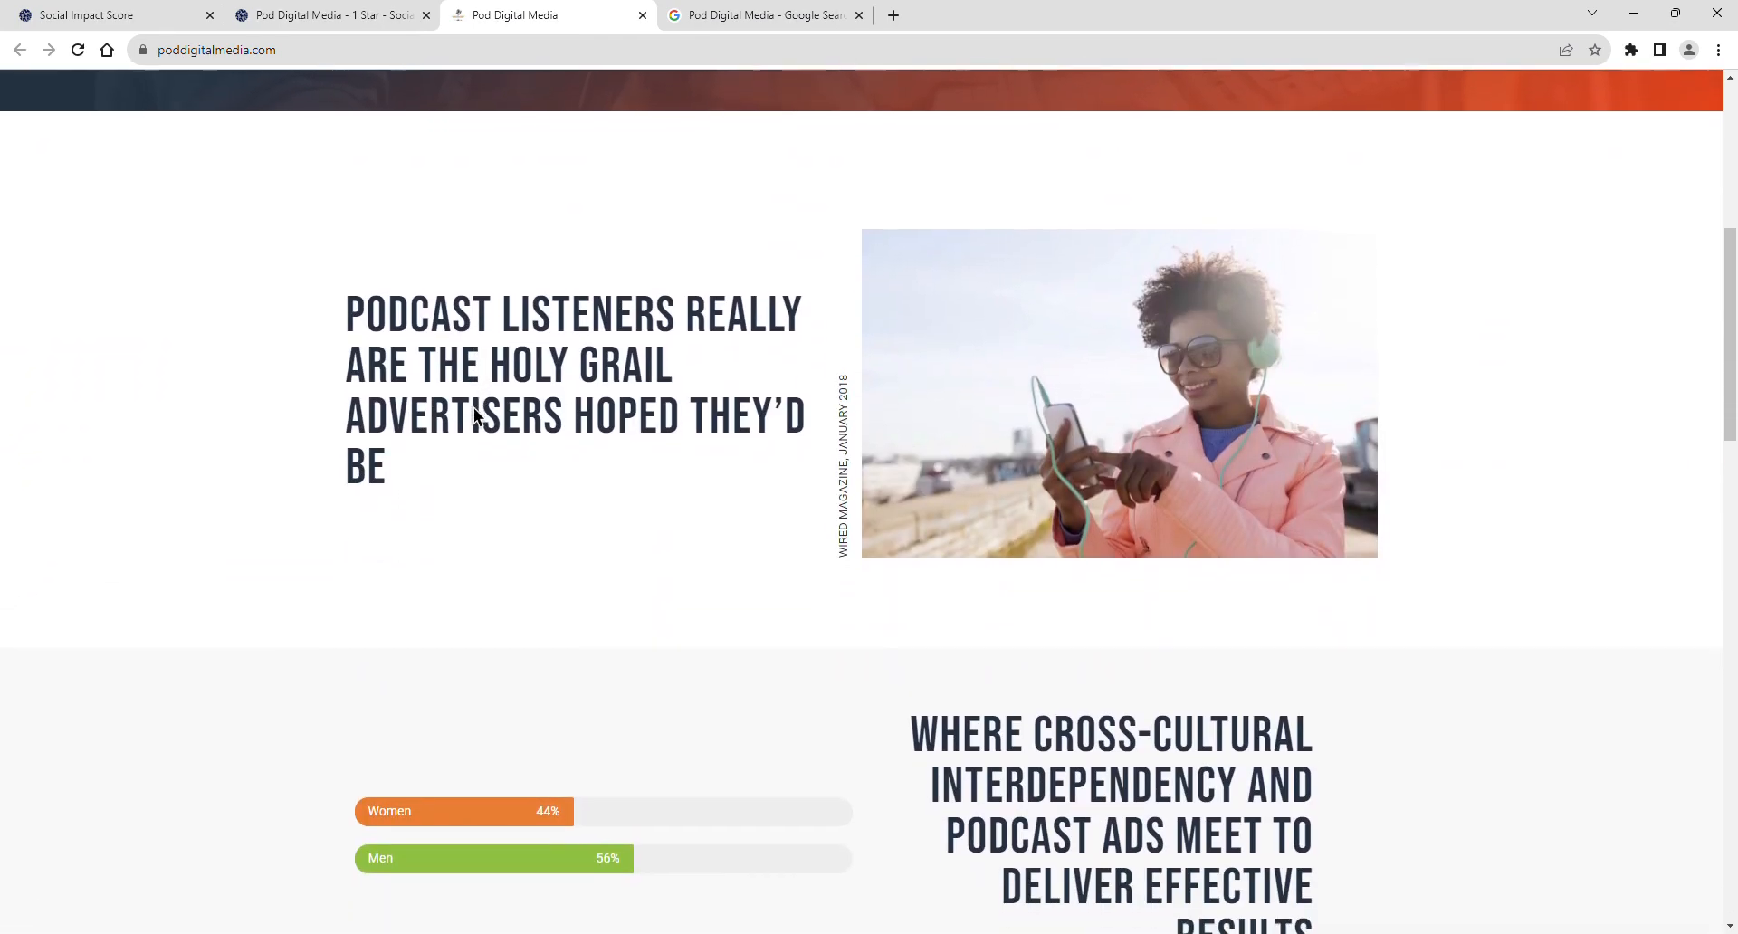
{"action": "scroll", "scroll_direction": "down", "scroll_amount": 3}
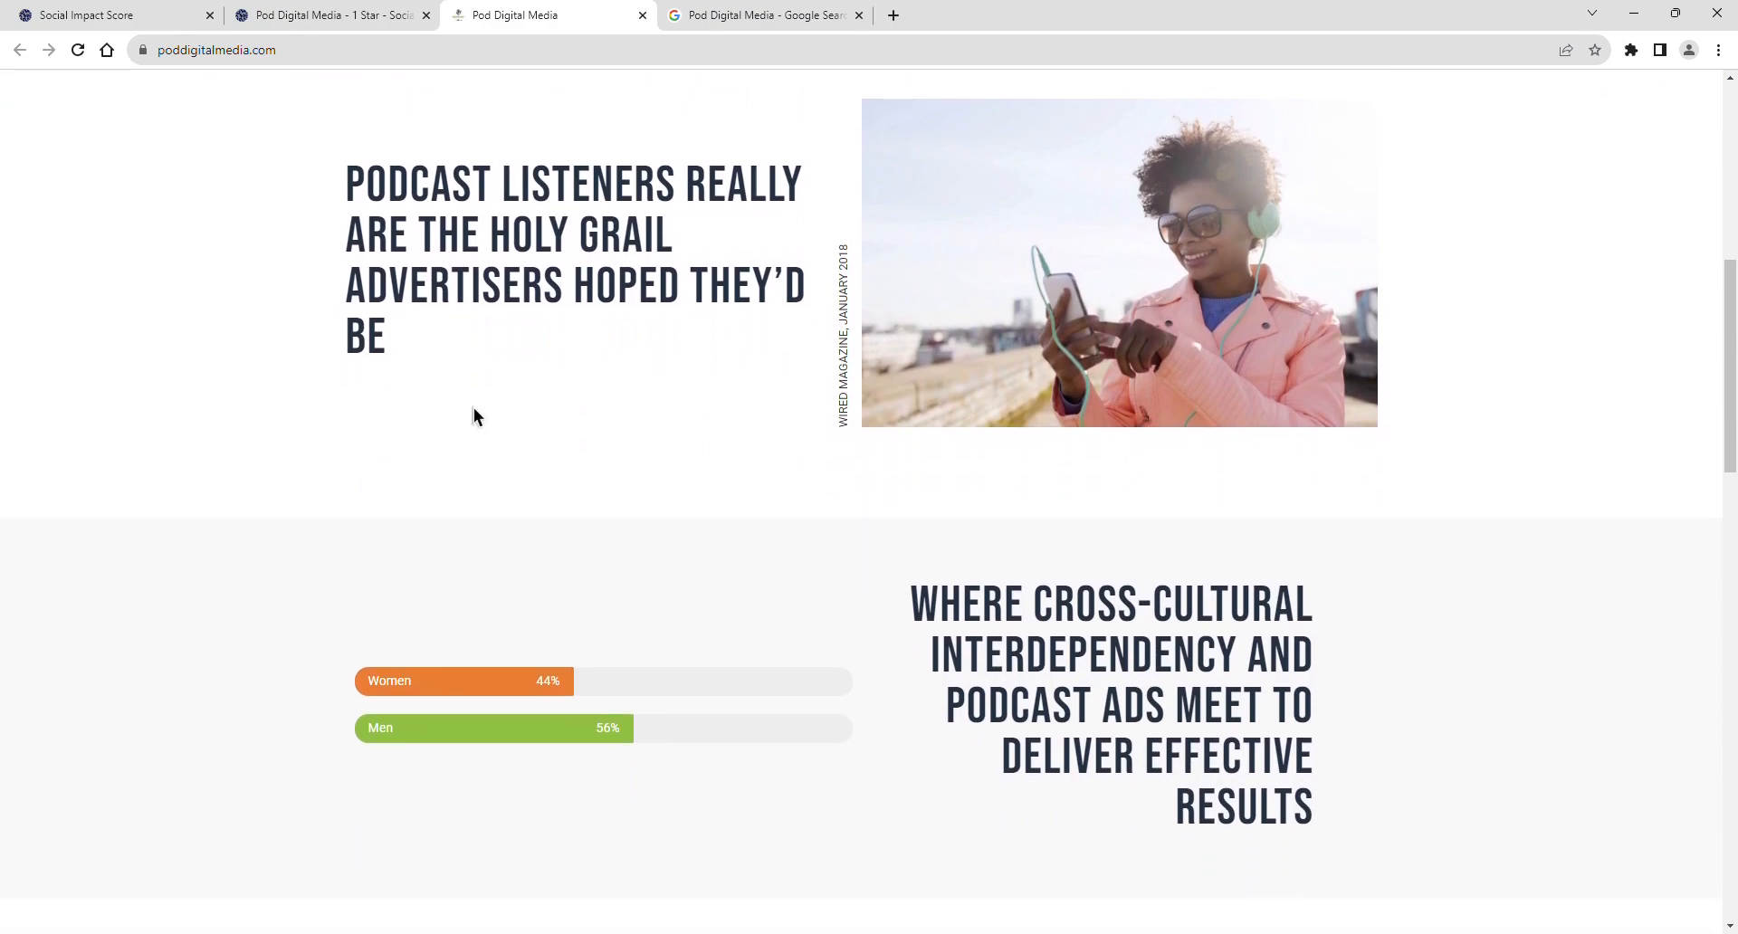
{"action": "scroll", "scroll_direction": "down", "scroll_amount": 3}
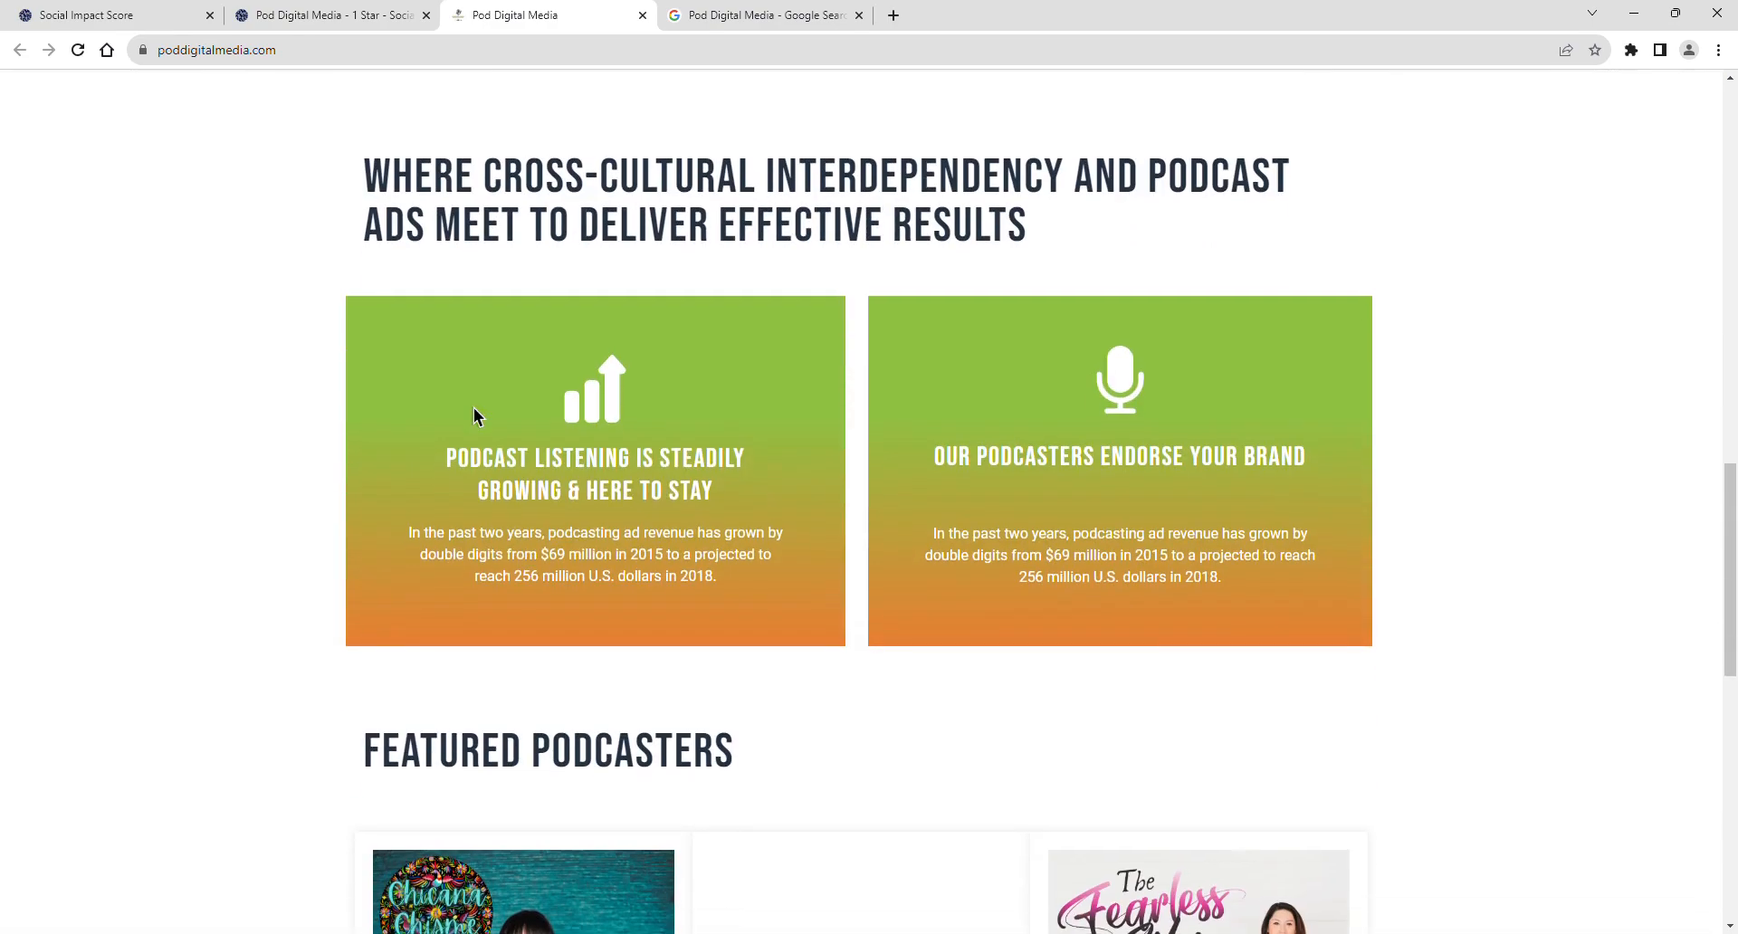
Step: Switch back to the Pod Digital Media listing tab and scroll down
{"action": "left_click", "coordinate": [330, 15]}
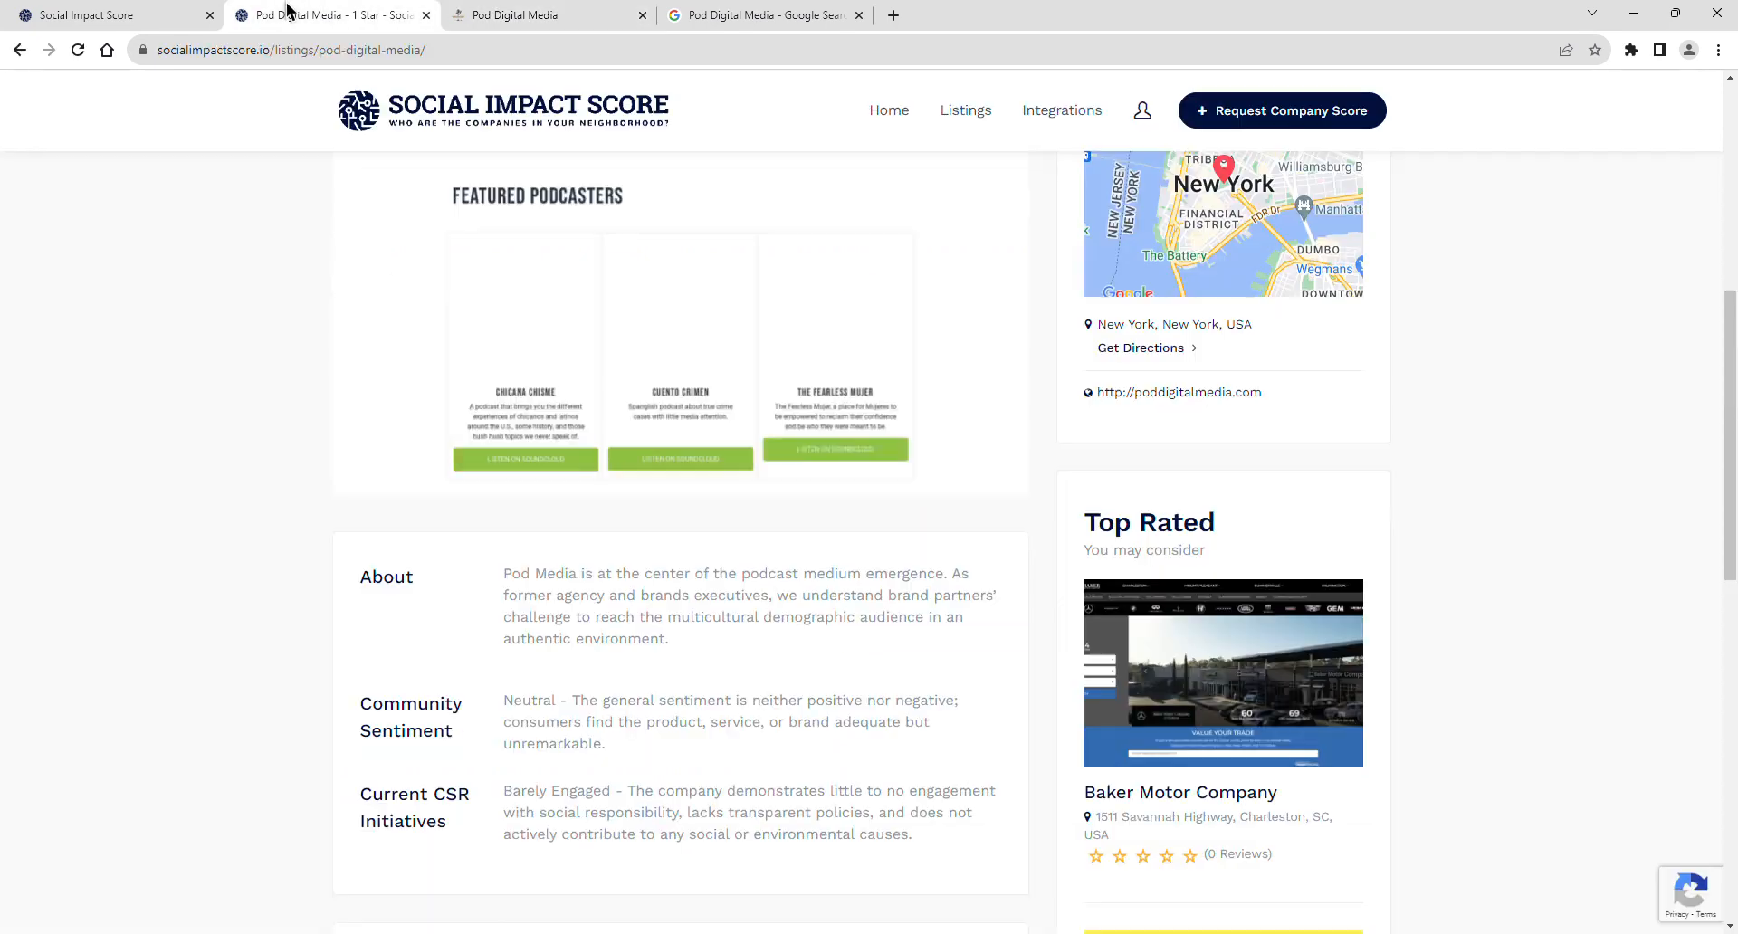
{"action": "scroll", "scroll_direction": "down", "scroll_amount": 3}
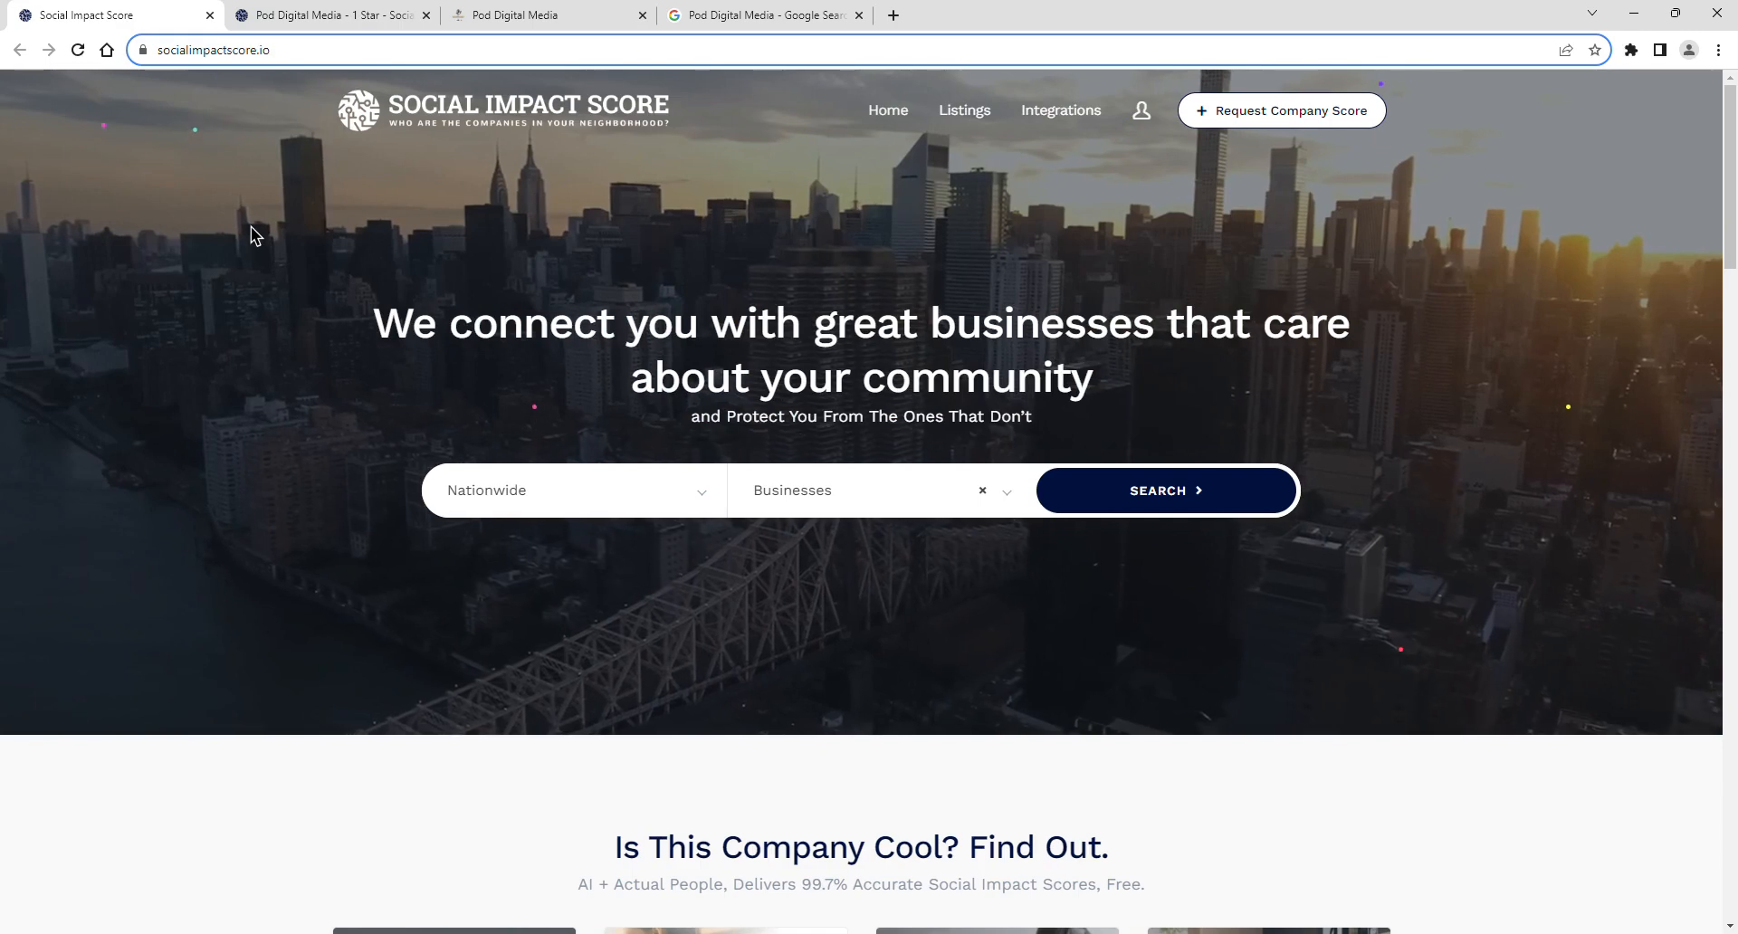
{"action": "mouse_move", "coordinate": [341, 345]}
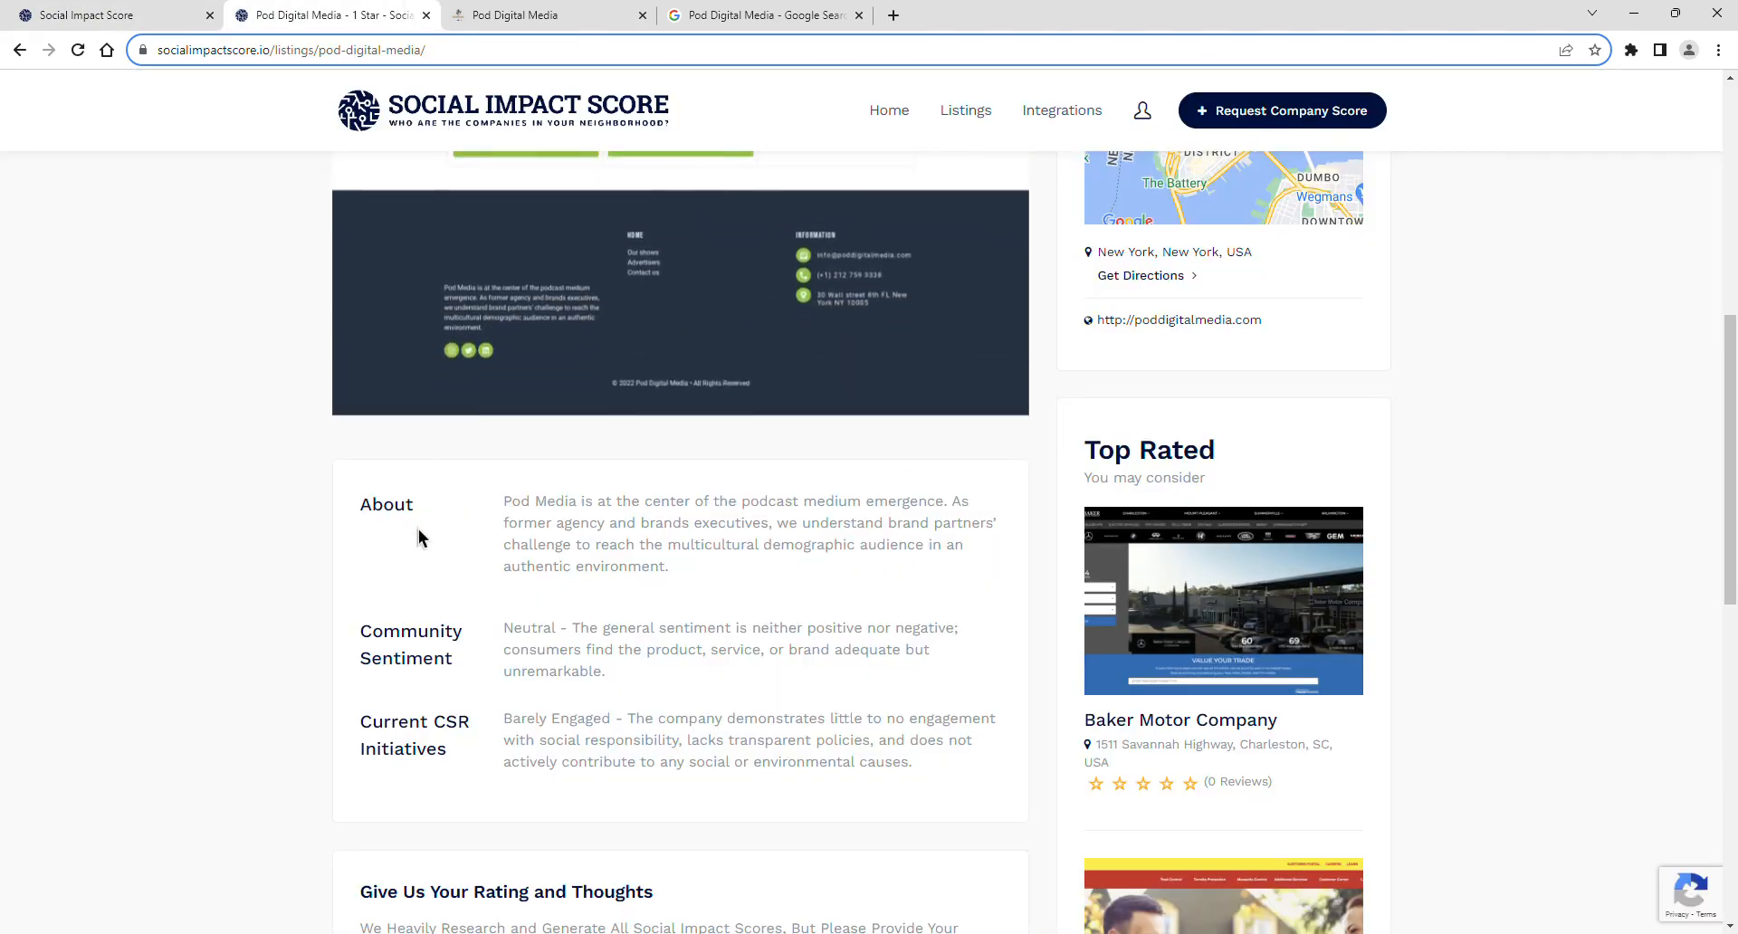
{"action": "scroll", "scroll_direction": "up", "scroll_amount": 3}
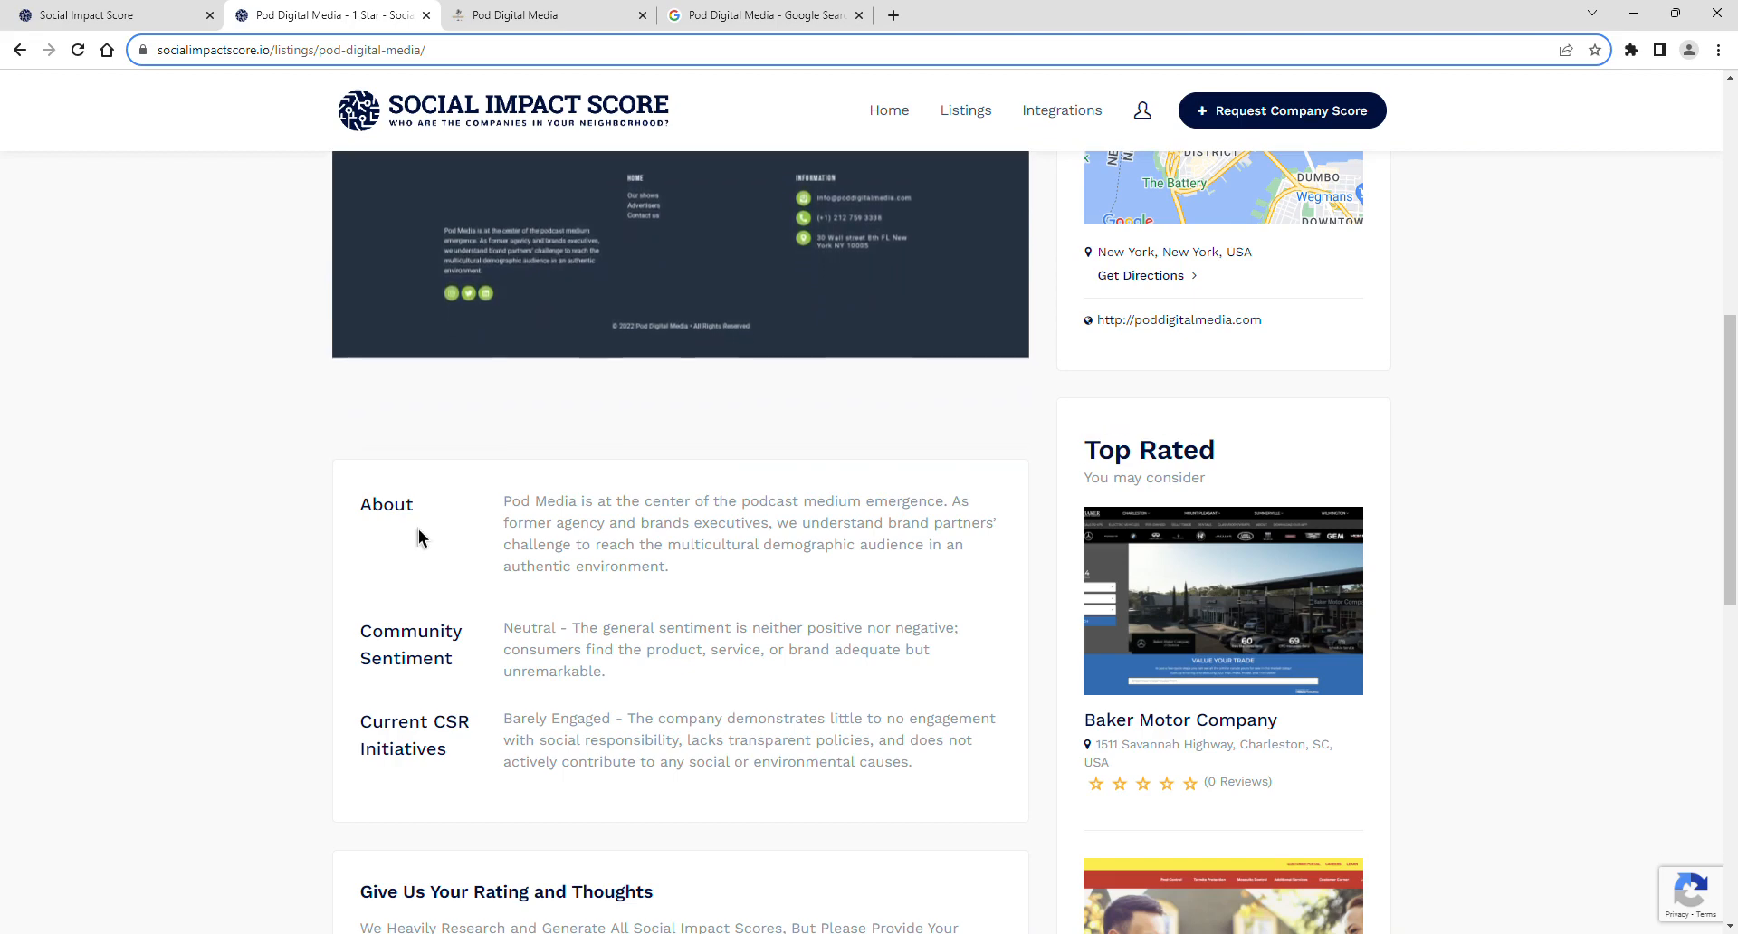